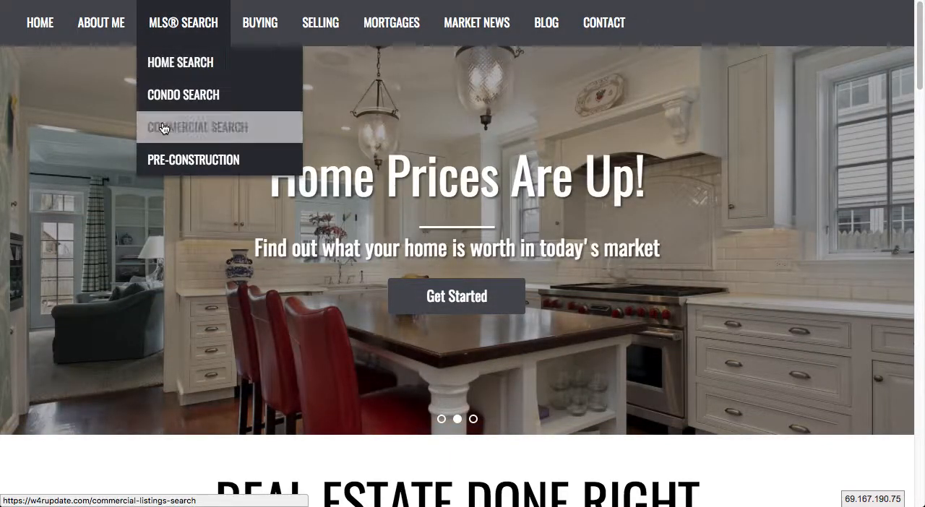
pyautogui.moveTo(321, 23)
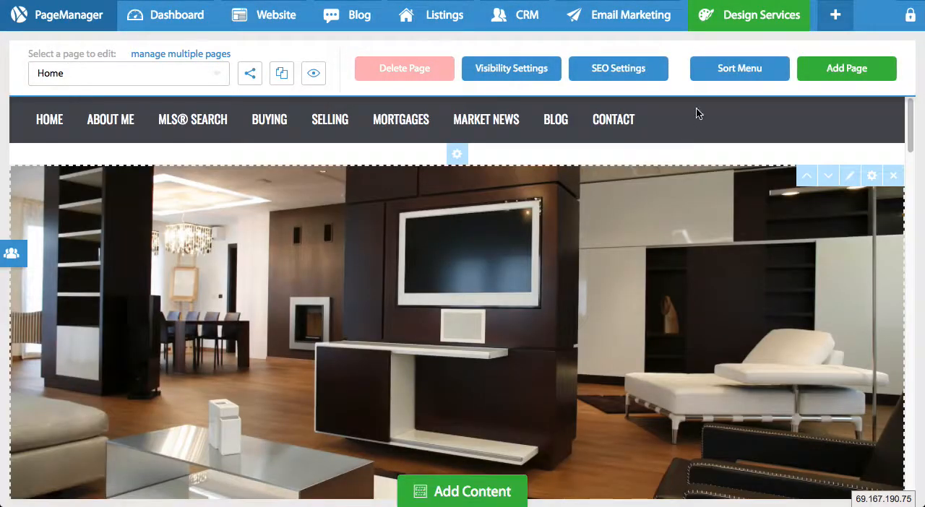
pyautogui.moveTo(708, 110)
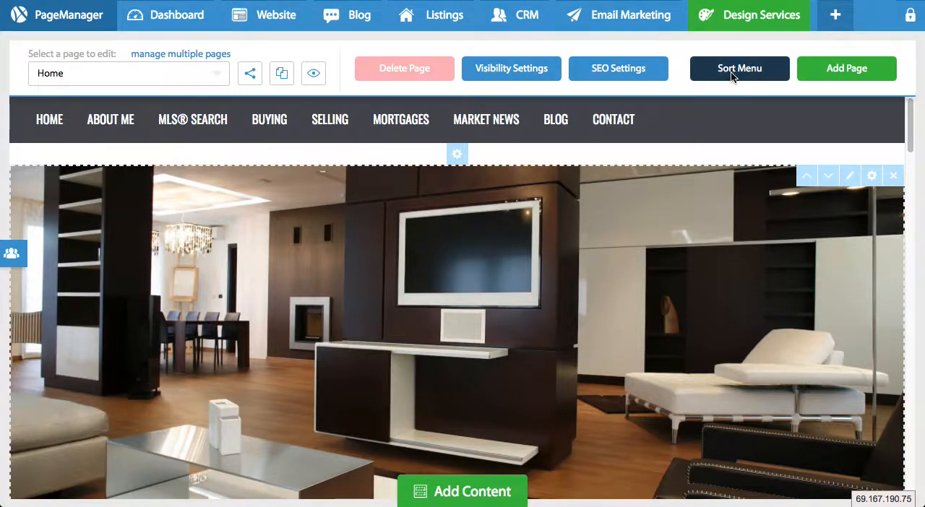
# - In Sort Menu, drag Market News up to sit directly after Home
pyautogui.click(739, 68)
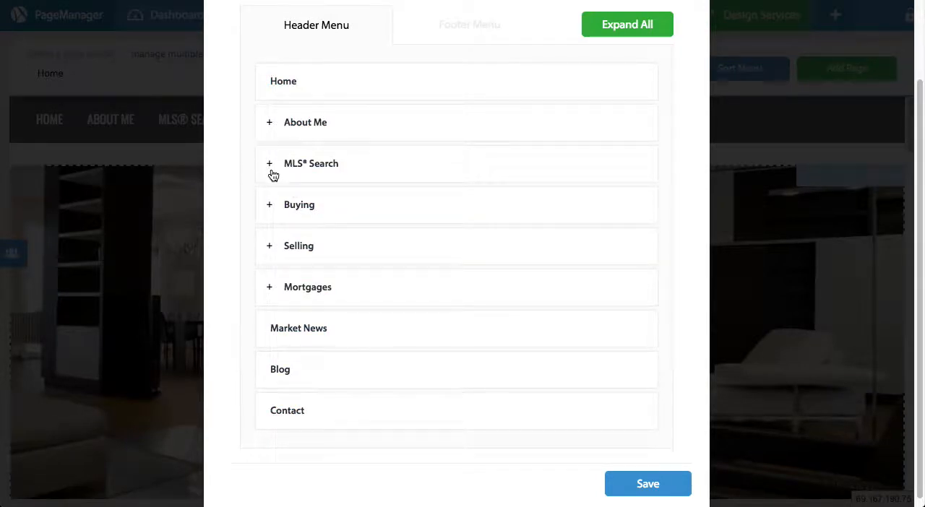
pyautogui.click(269, 164)
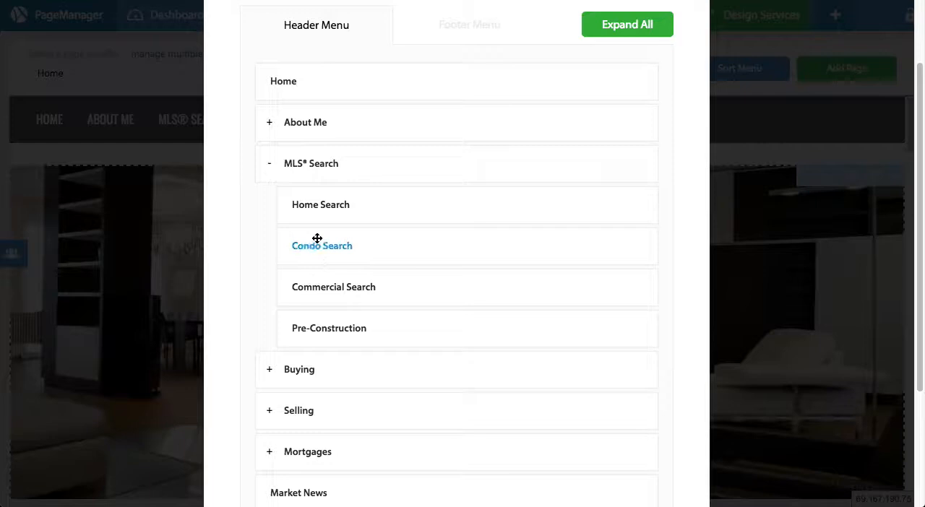
pyautogui.scroll(-3)
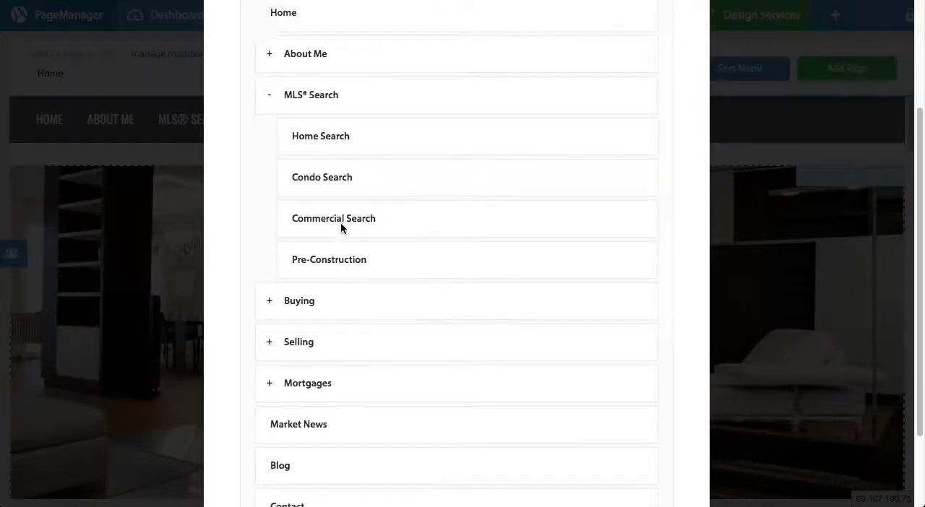
pyautogui.click(269, 95)
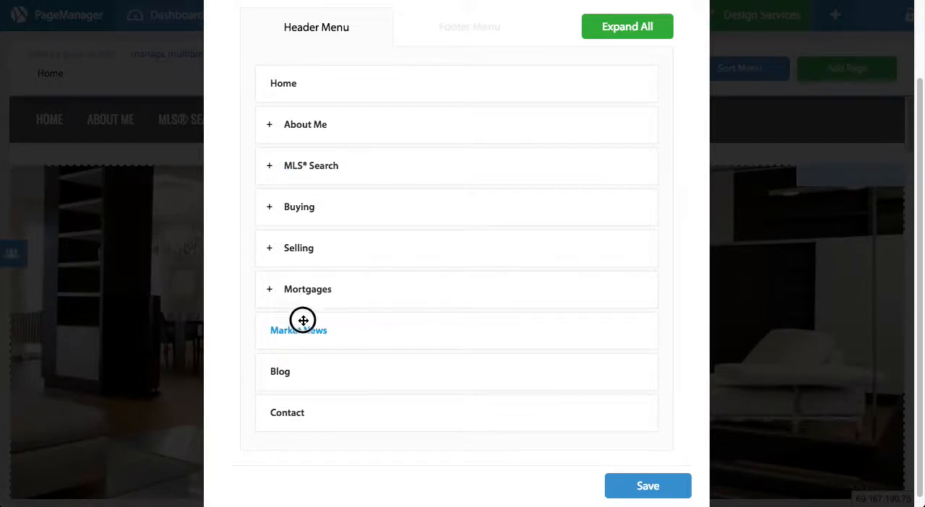
pyautogui.moveTo(304, 329); pyautogui.dragTo(304, 124)
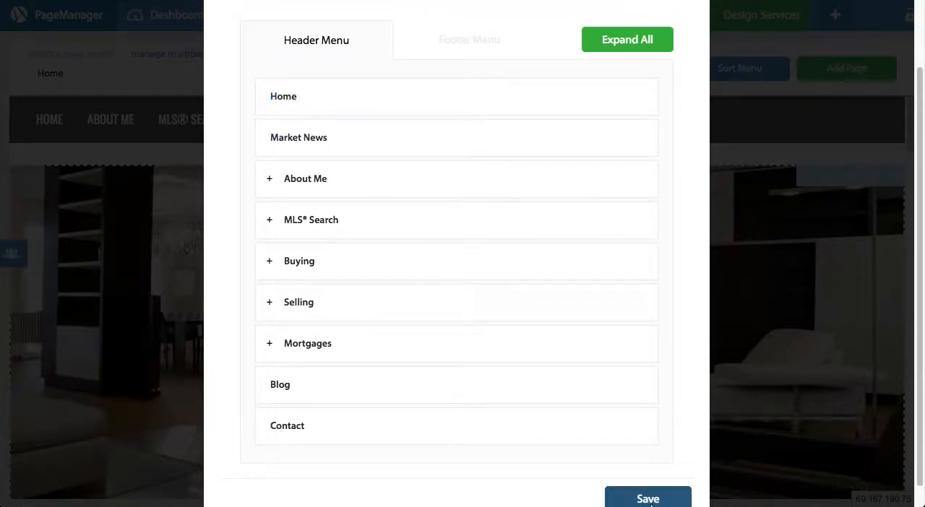
pyautogui.moveTo(381, 324)
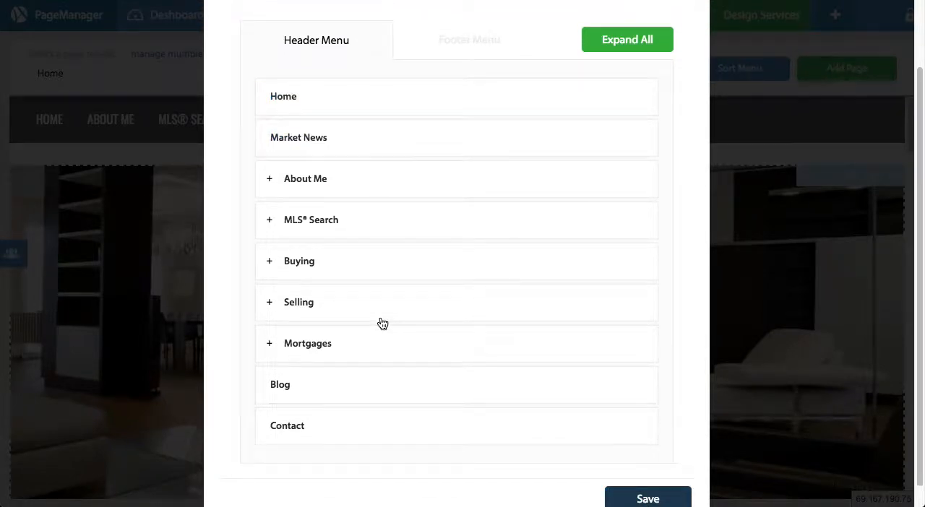
# - Pull Free Home Evaluation out of Selling to the top level, placed right after Selling
pyautogui.click(298, 302)
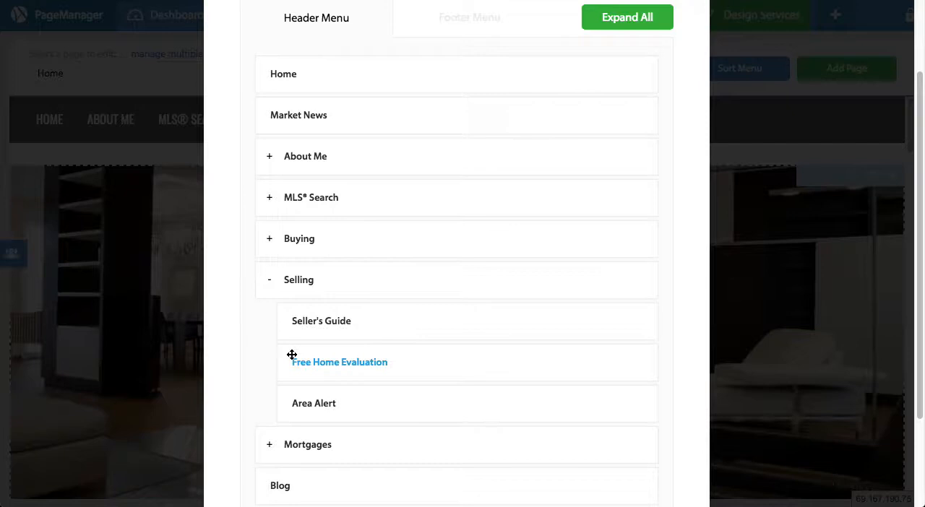
pyautogui.moveTo(312, 361)
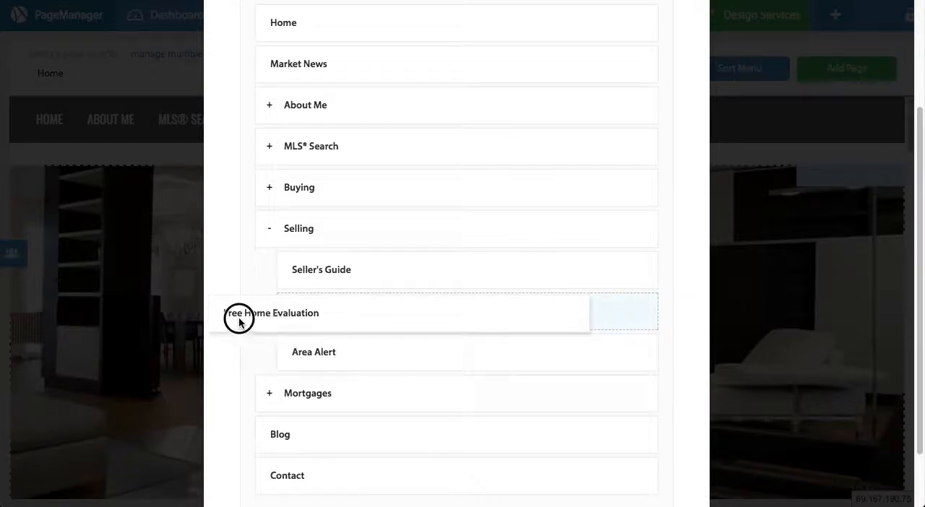
pyautogui.moveTo(239, 318); pyautogui.dragTo(258, 402)
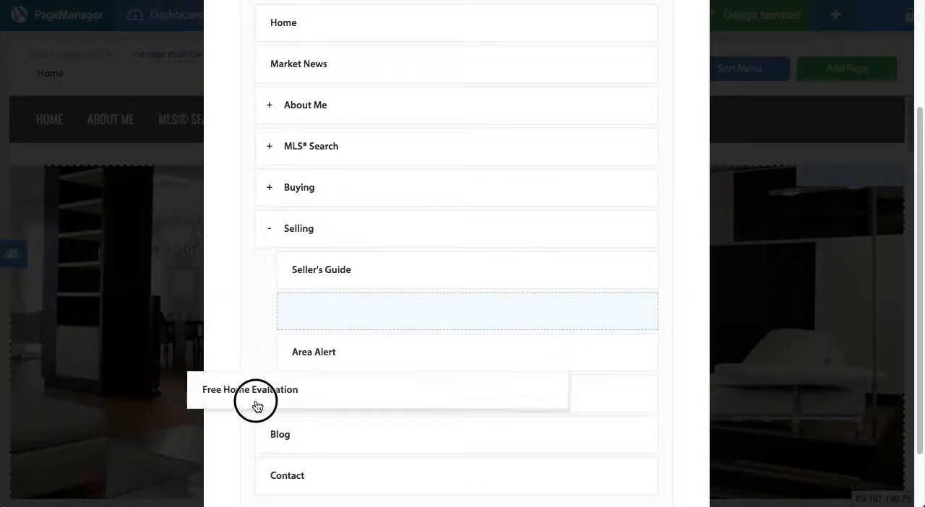
pyautogui.moveTo(257, 401); pyautogui.dragTo(278, 347)
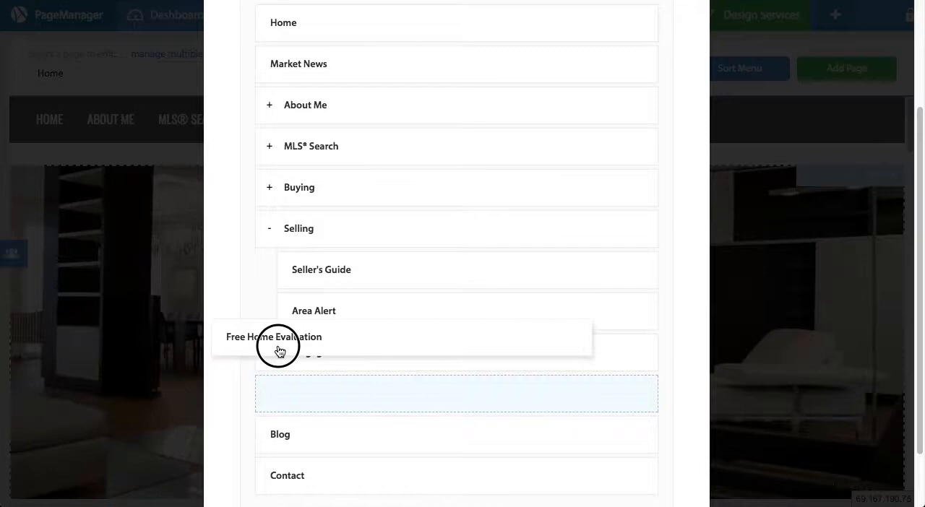
pyautogui.moveTo(279, 337); pyautogui.dragTo(266, 370)
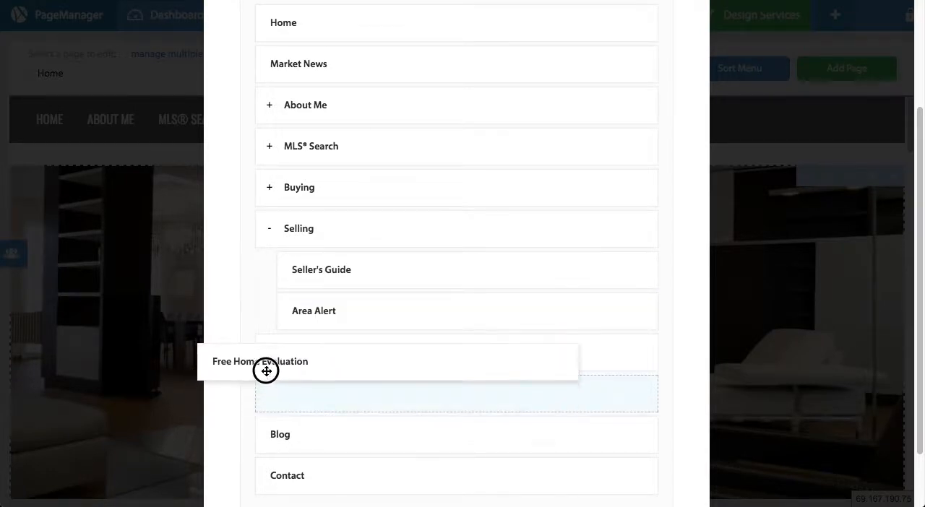
pyautogui.moveTo(266, 370); pyautogui.dragTo(274, 350)
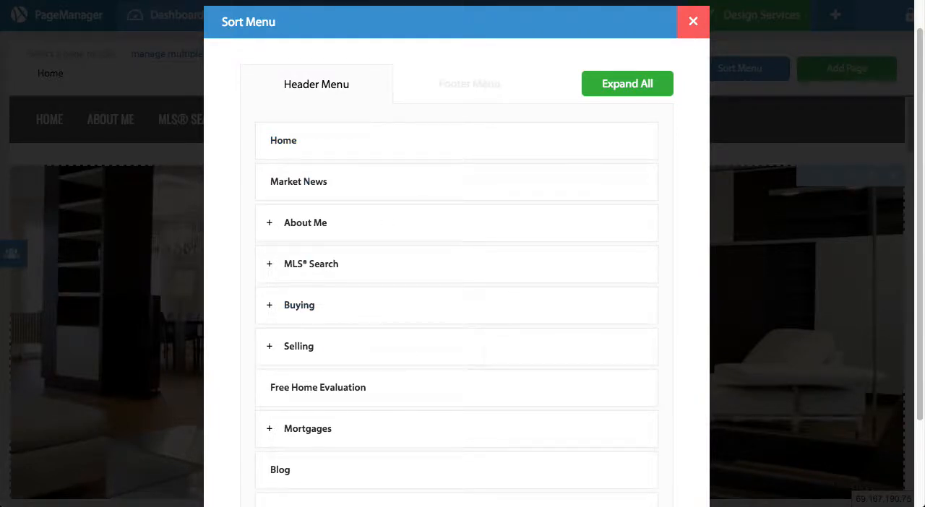
# - Save the new header menu order and review the live site
pyautogui.click(693, 20)
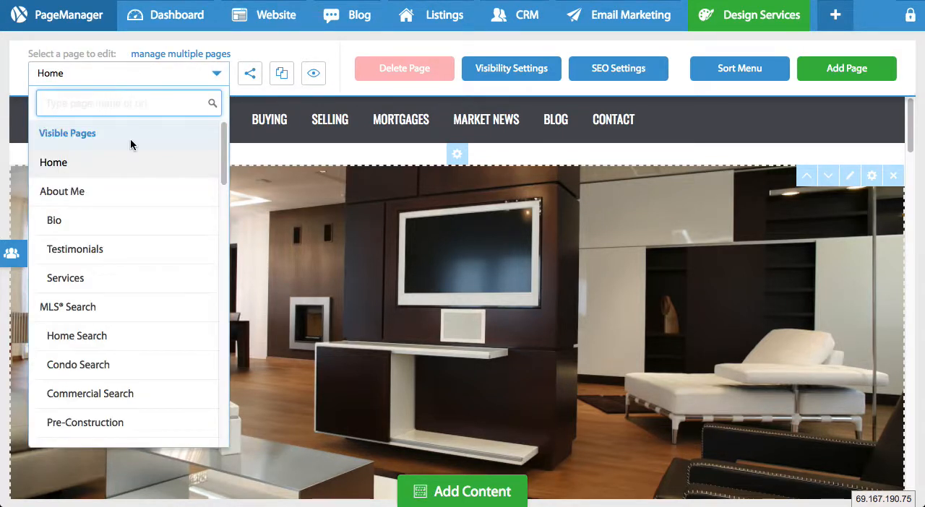
pyautogui.scroll(-3)
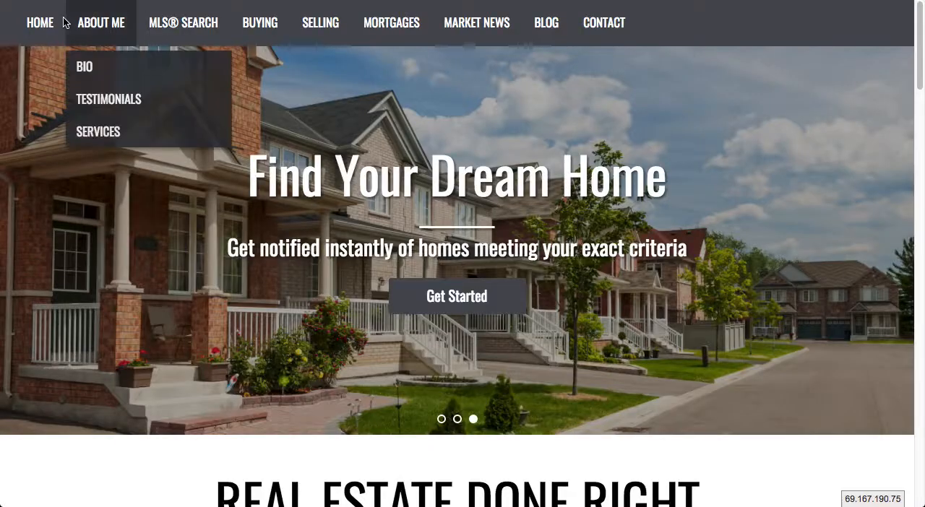
pyautogui.moveTo(391, 23)
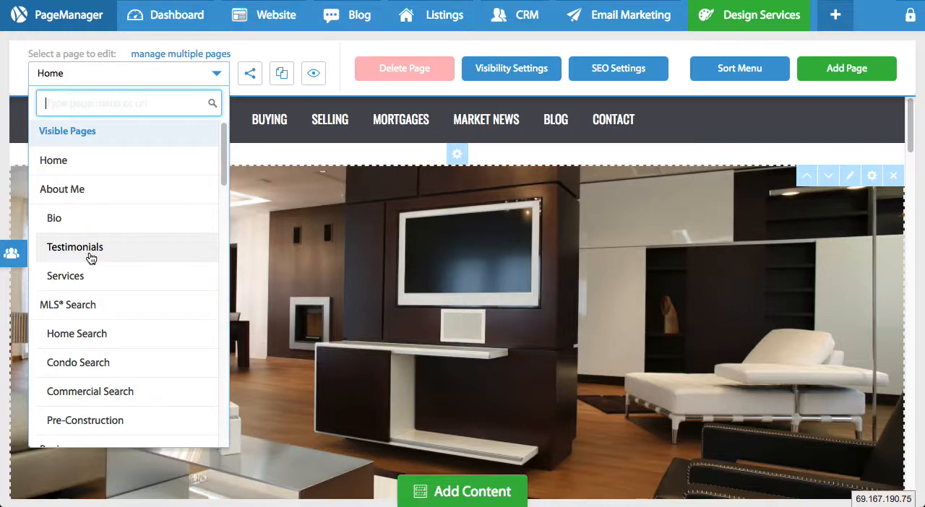
# - Load the Testimonials page and switch its visibility to Hidden
pyautogui.click(75, 246)
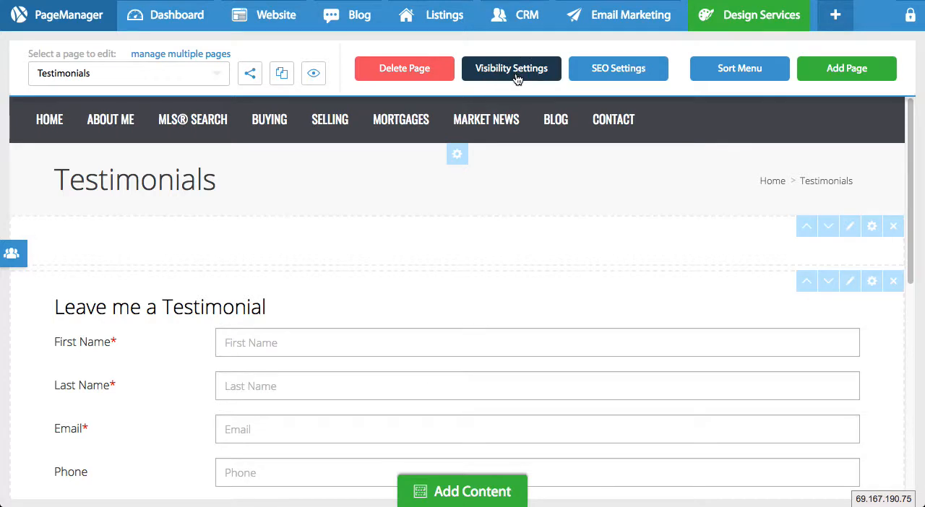
pyautogui.click(512, 67)
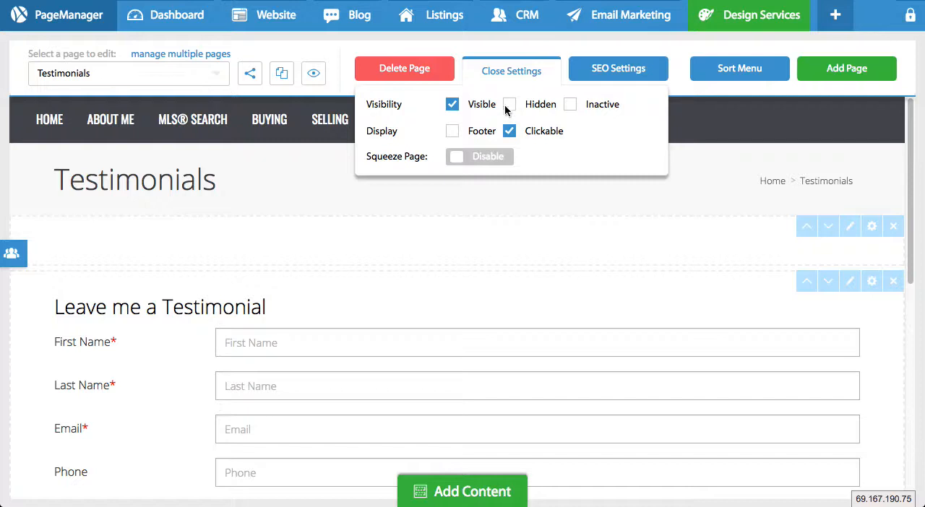
pyautogui.click(509, 104)
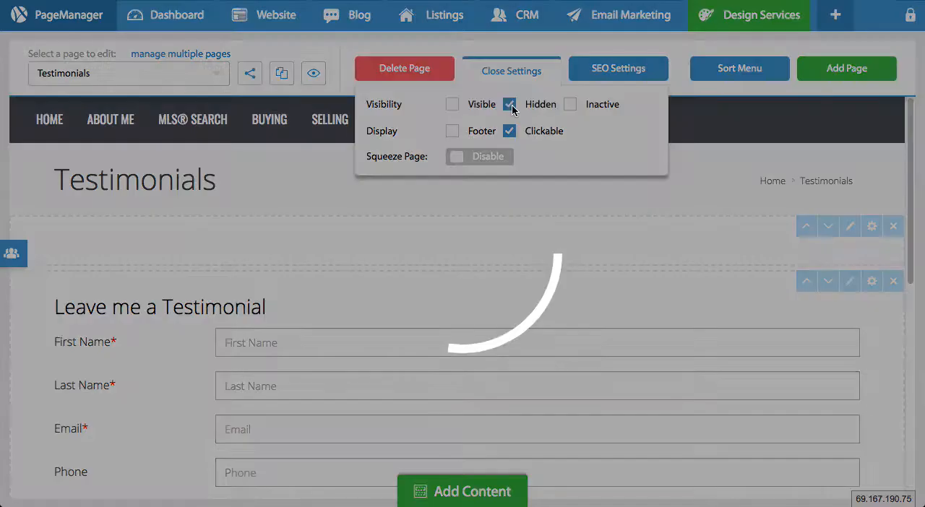
pyautogui.click(313, 72)
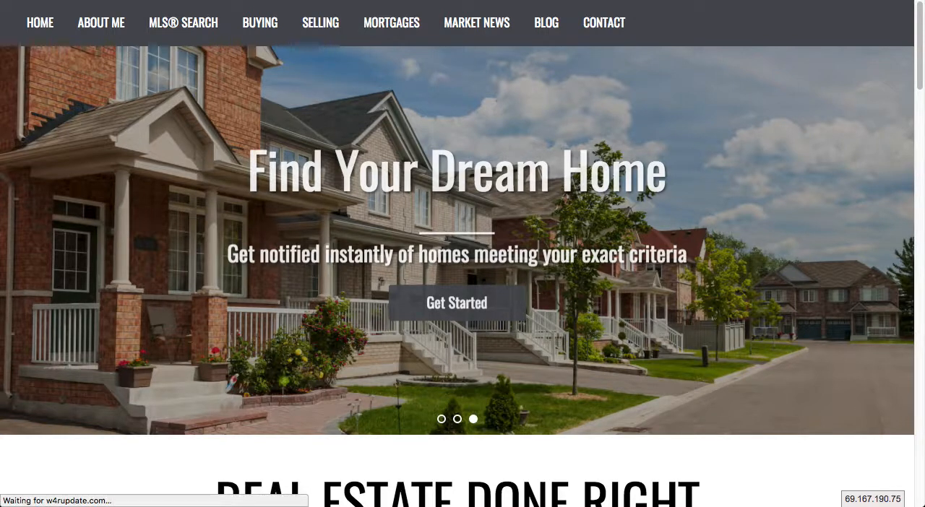
# - Review the live header menu and return to PageManager's page list
pyautogui.scroll(-3)
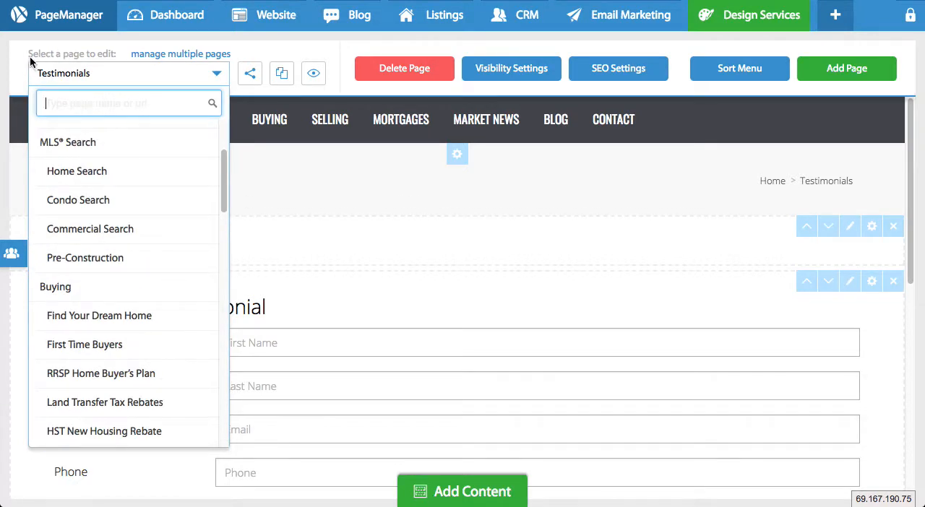
# - Switch the Testimonials page visibility back to Visible
pyautogui.scroll(-3)
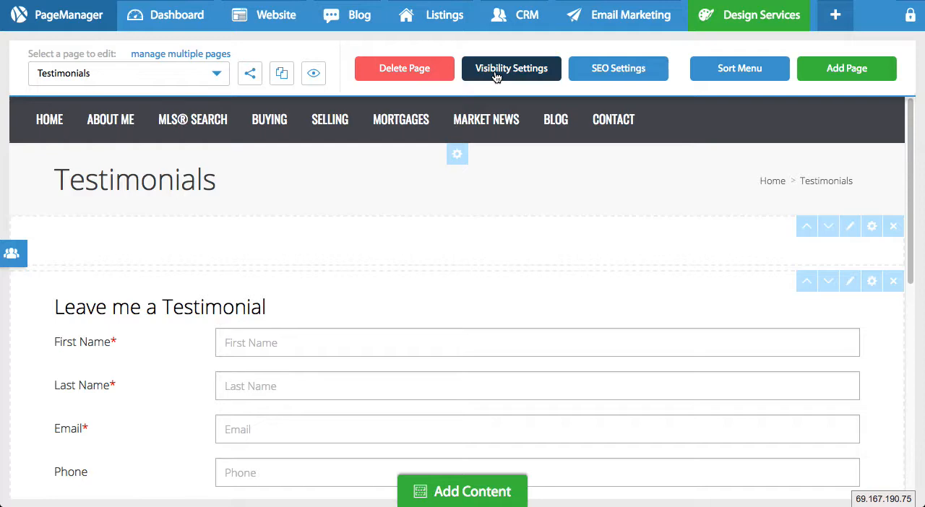
pyautogui.click(511, 68)
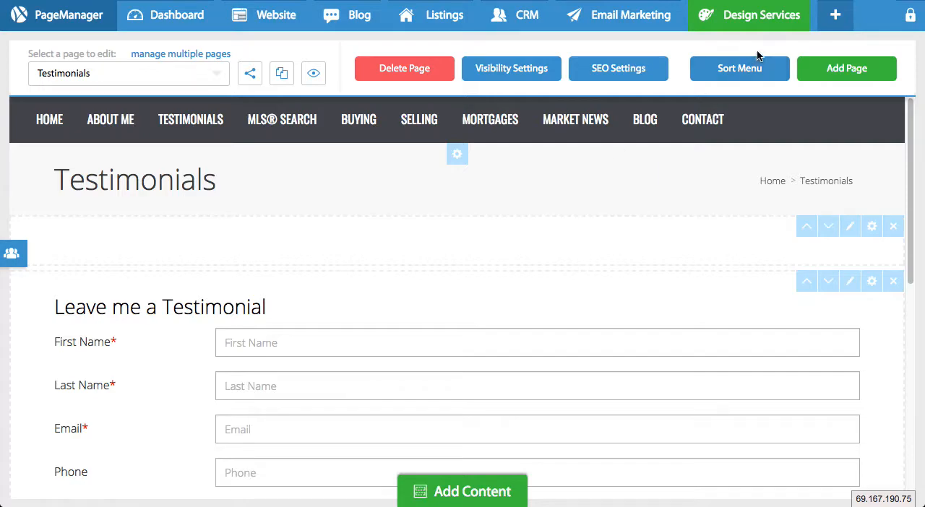
# - Move Testimonials under About Me between Bio and Services, then save the order
pyautogui.click(738, 68)
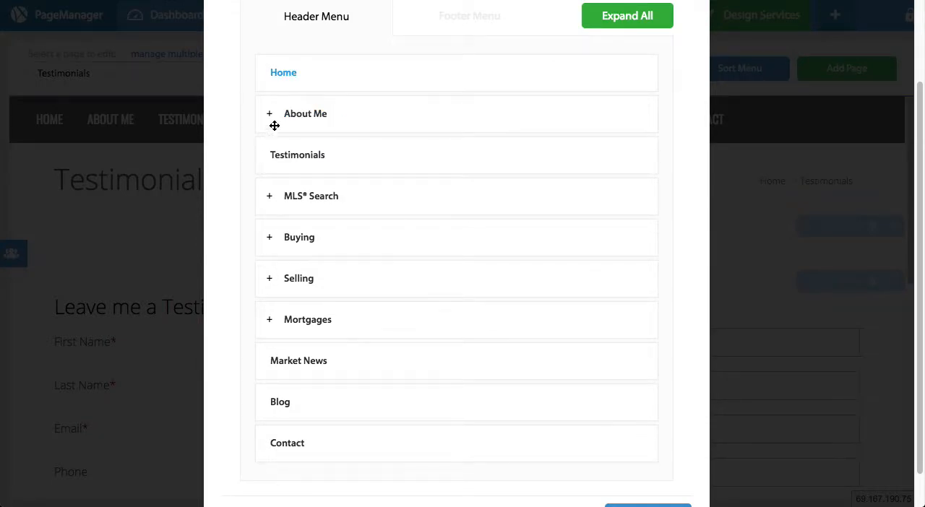
pyautogui.click(268, 113)
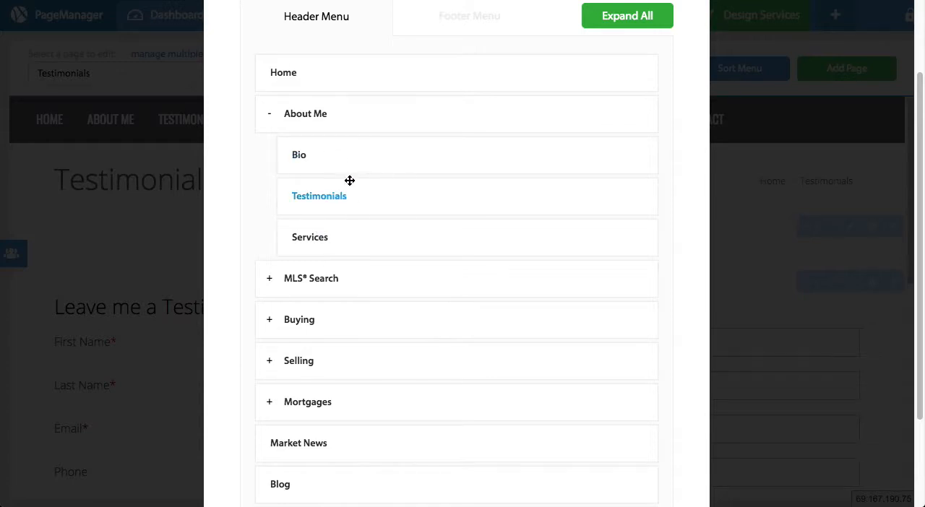
pyautogui.scroll(-3)
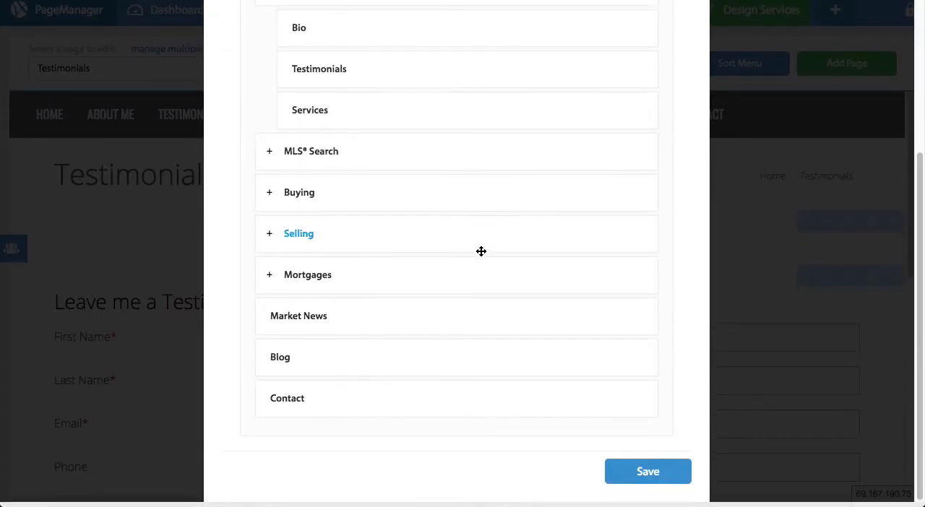
pyautogui.click(647, 471)
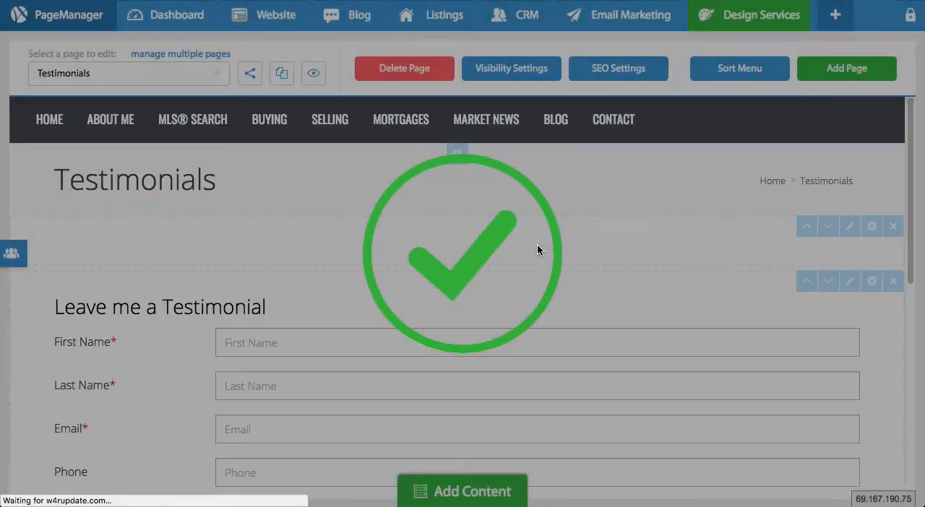